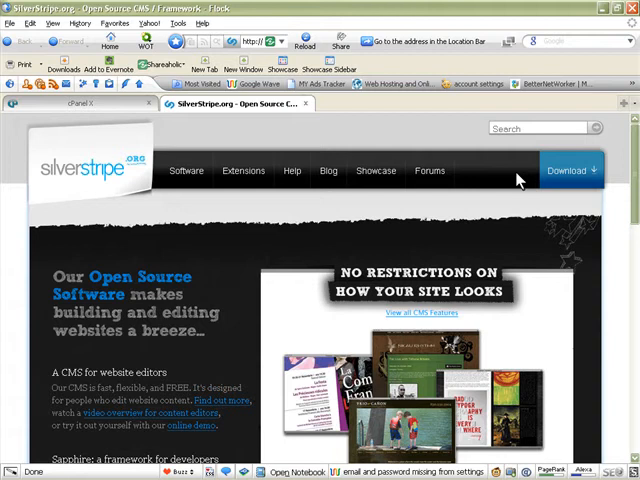
{"action": "mouse_move", "coordinate": [212, 114]}
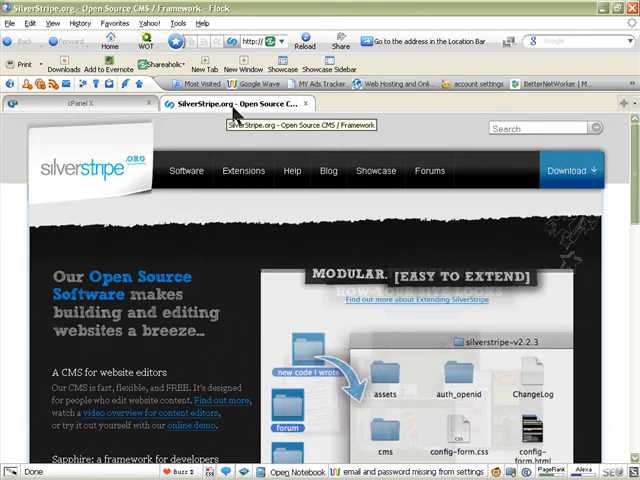
{"action": "mouse_move", "coordinate": [328, 170]}
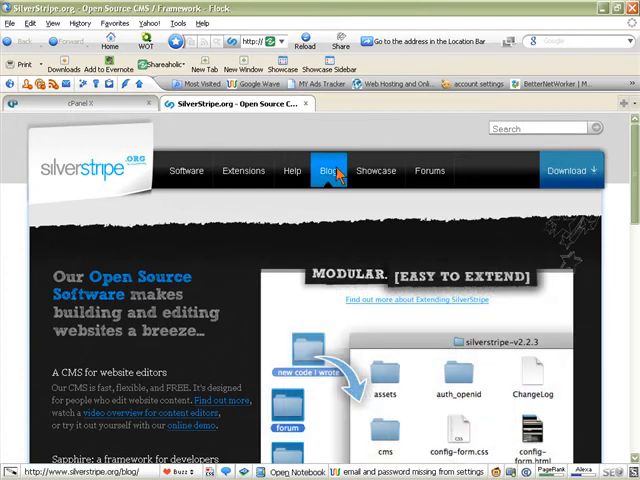
{"action": "mouse_move", "coordinate": [280, 228]}
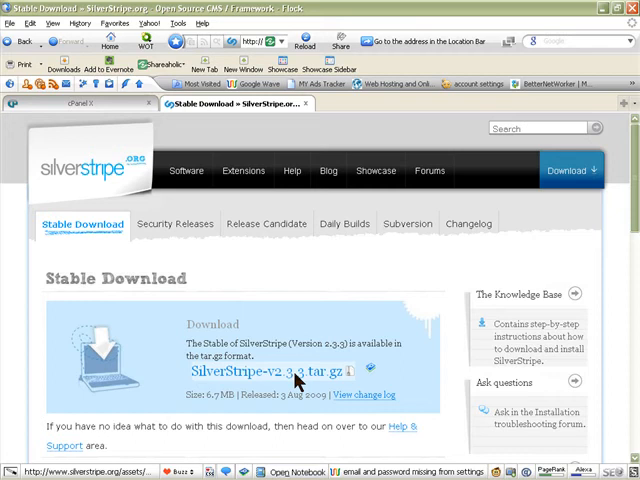
{"action": "mouse_move", "coordinate": [284, 380]}
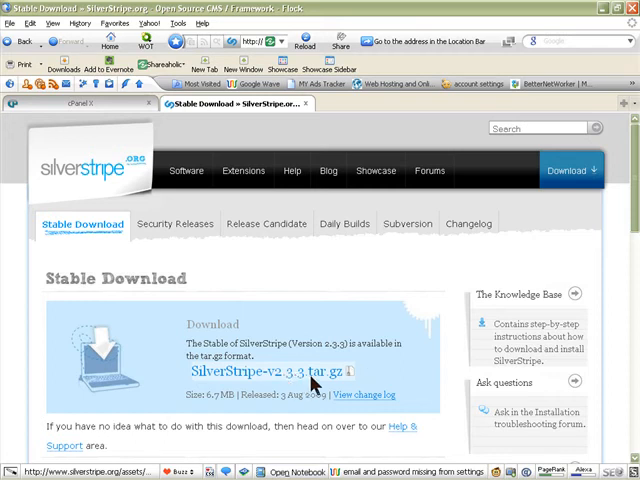
- Start downloading SilverStripe-v2.3.3.tar.gz and point the save dialog at My Download files
{"action": "left_click", "coordinate": [258, 368]}
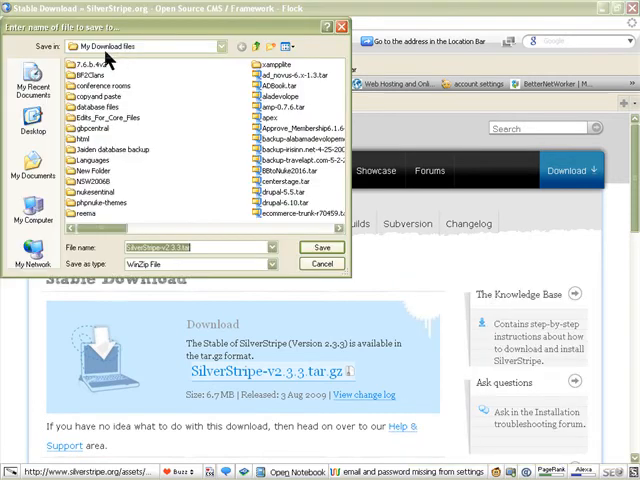
{"action": "mouse_move", "coordinate": [222, 48]}
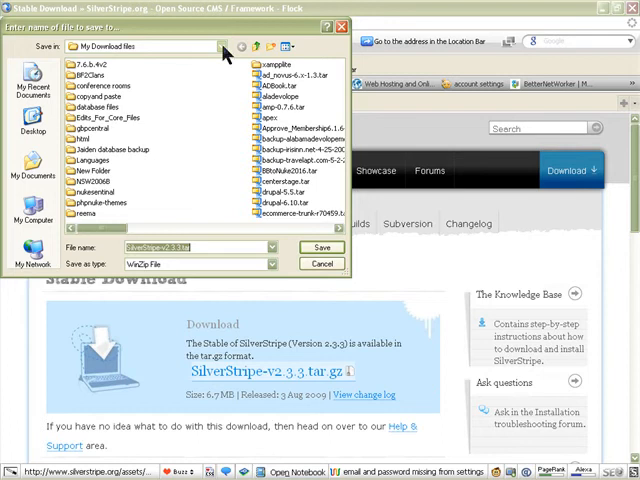
{"action": "left_click", "coordinate": [218, 48]}
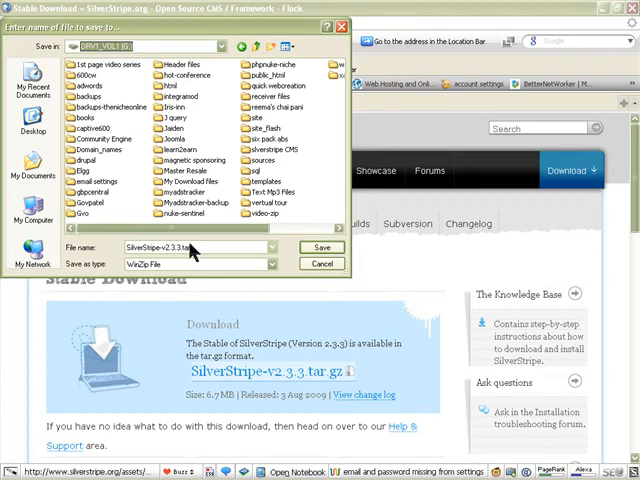
{"action": "mouse_move", "coordinate": [300, 276]}
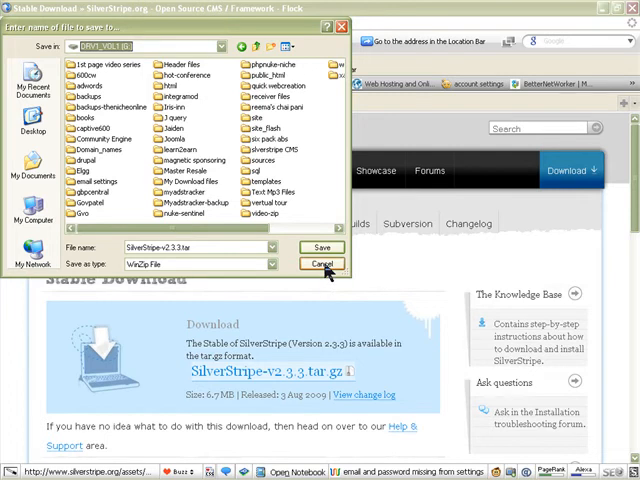
- Save the tarball into the chosen folder and bring up the WS_FTP Pro session dialog
{"action": "left_click", "coordinate": [322, 264]}
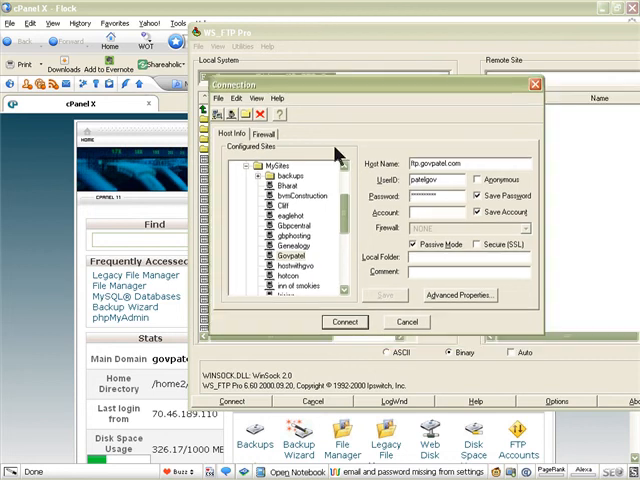
{"action": "mouse_move", "coordinate": [330, 264]}
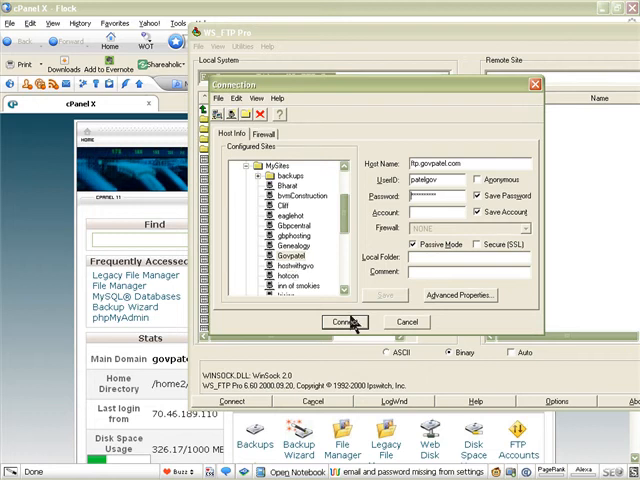
- Connect to the saved FTP site and transfer SilverStripe-v2.3.3.tar.gz from My Download files into public_html
{"action": "left_click", "coordinate": [346, 320]}
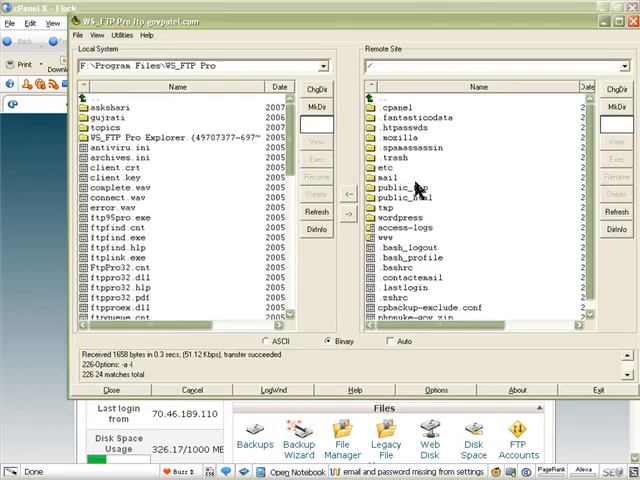
{"action": "mouse_move", "coordinate": [184, 112]}
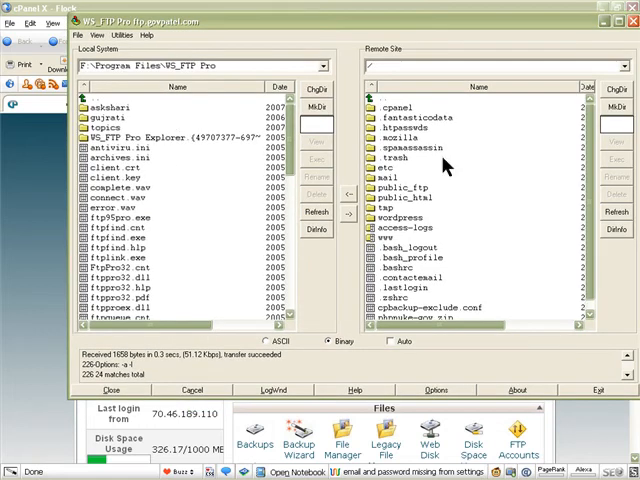
{"action": "mouse_move", "coordinate": [472, 196]}
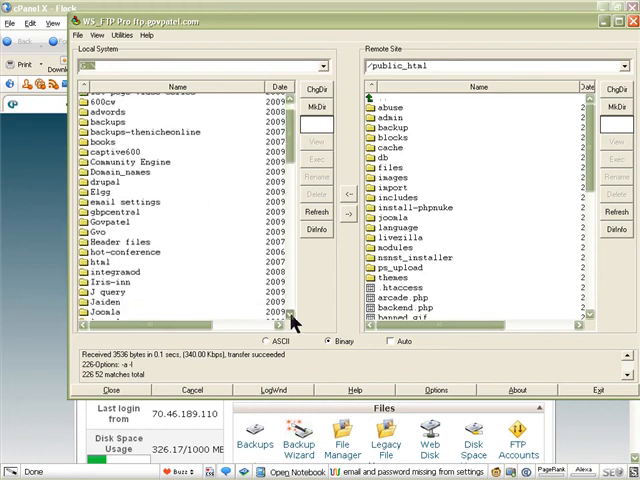
{"action": "scroll", "scroll_direction": "down", "scroll_amount": 3}
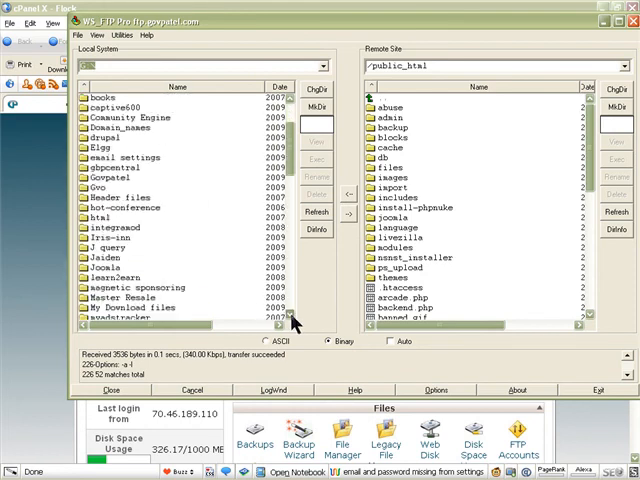
{"action": "scroll", "scroll_direction": "down", "scroll_amount": 3}
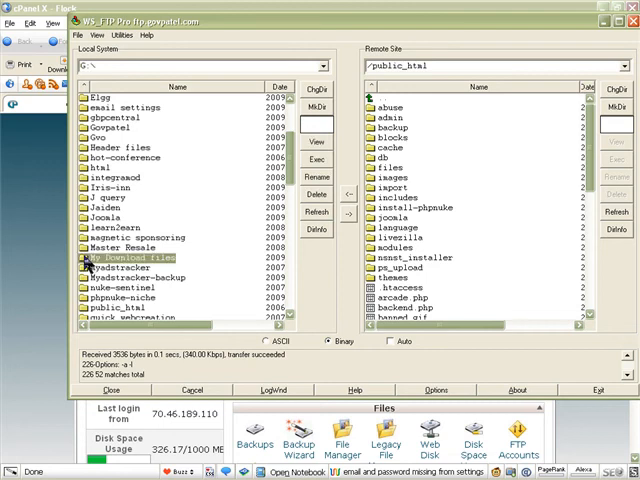
{"action": "double_click", "coordinate": [130, 256]}
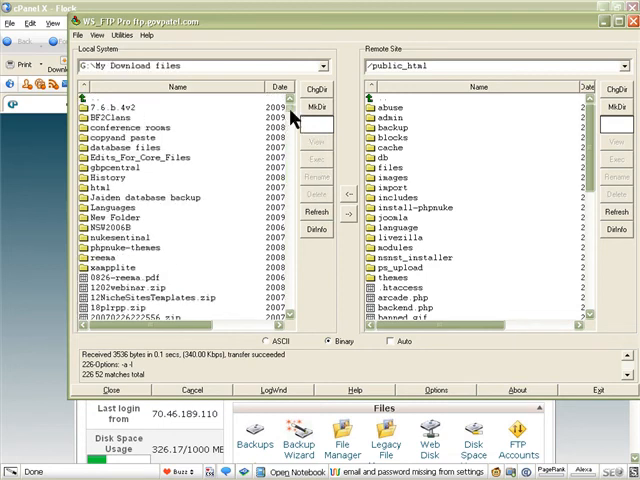
{"action": "scroll", "scroll_direction": "down", "scroll_amount": 3}
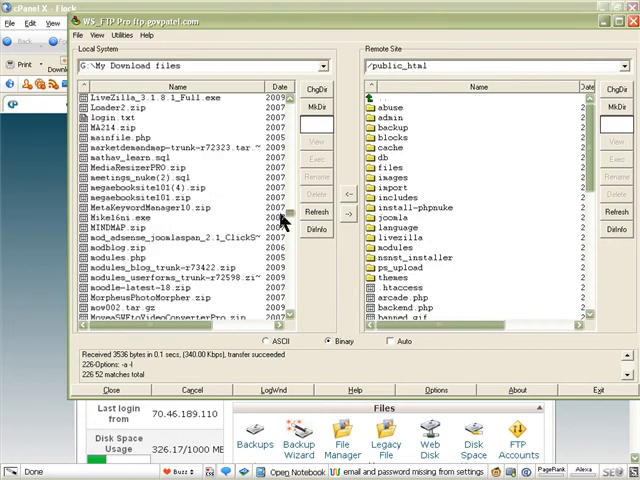
{"action": "scroll", "scroll_direction": "down", "scroll_amount": 3}
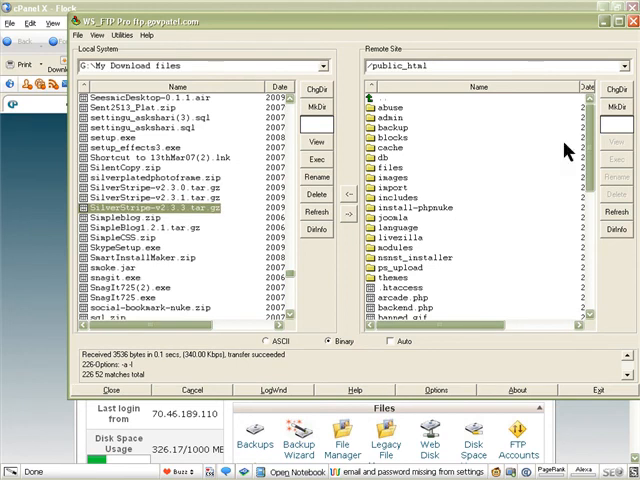
{"action": "scroll", "scroll_direction": "down", "scroll_amount": 3}
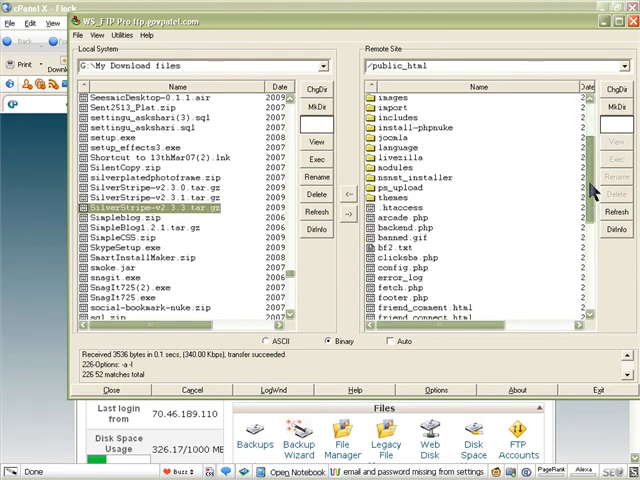
{"action": "scroll", "scroll_direction": "down", "scroll_amount": 3}
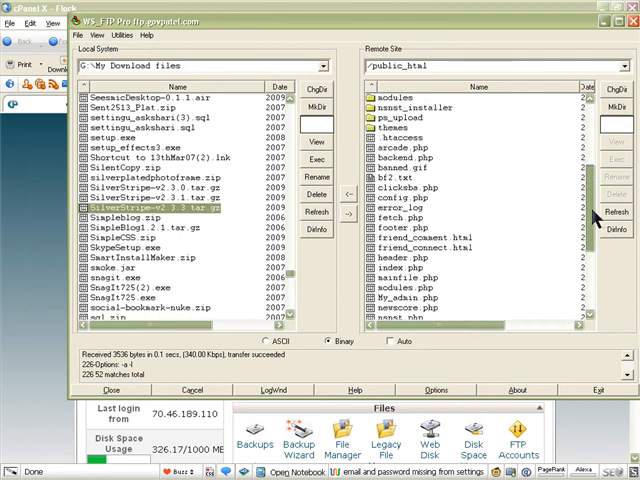
{"action": "scroll", "scroll_direction": "down", "scroll_amount": 3}
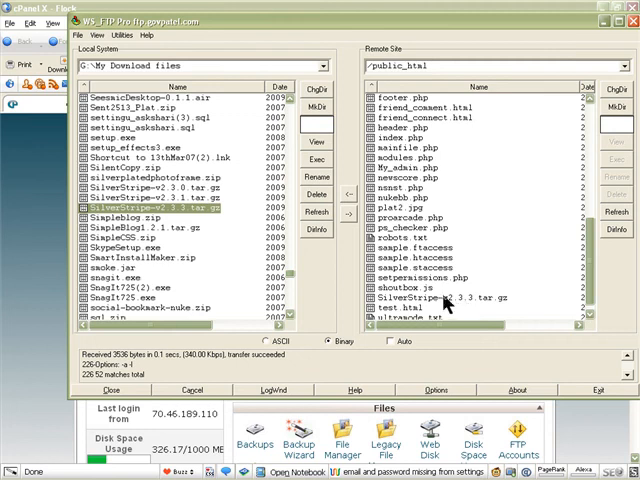
{"action": "mouse_move", "coordinate": [456, 308]}
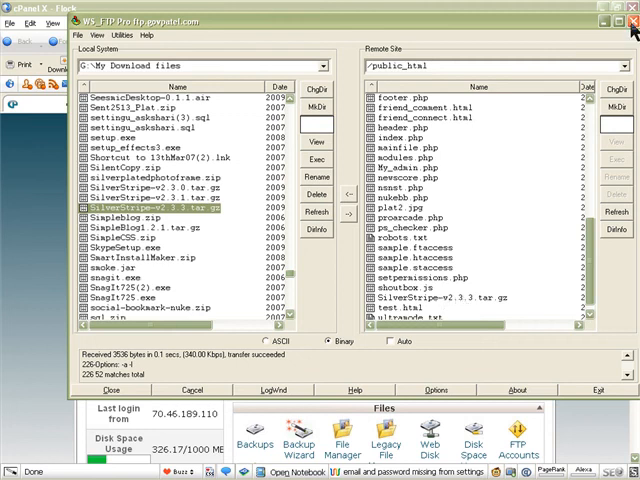
- Return to the Firefox window with the cPanel home page and its Legacy File Manager dialog
{"action": "left_click", "coordinate": [632, 16]}
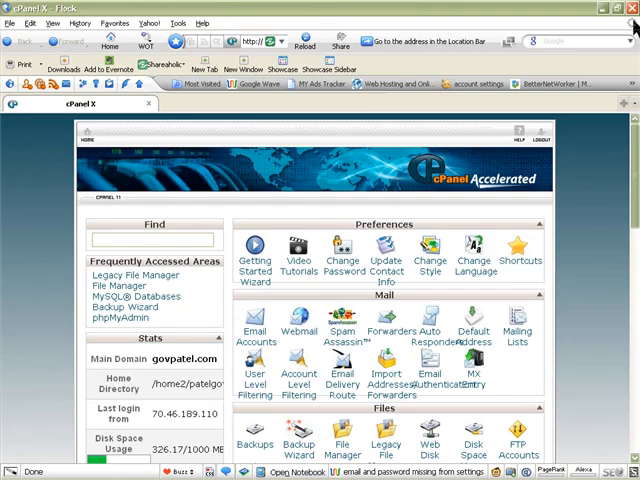
{"action": "mouse_move", "coordinate": [156, 178]}
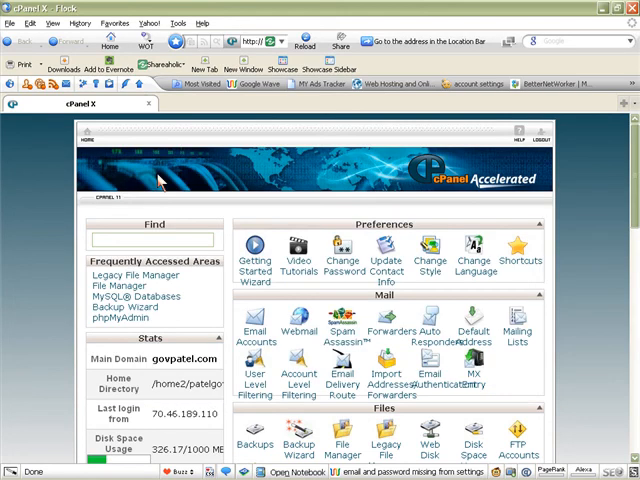
{"action": "mouse_move", "coordinate": [172, 176]}
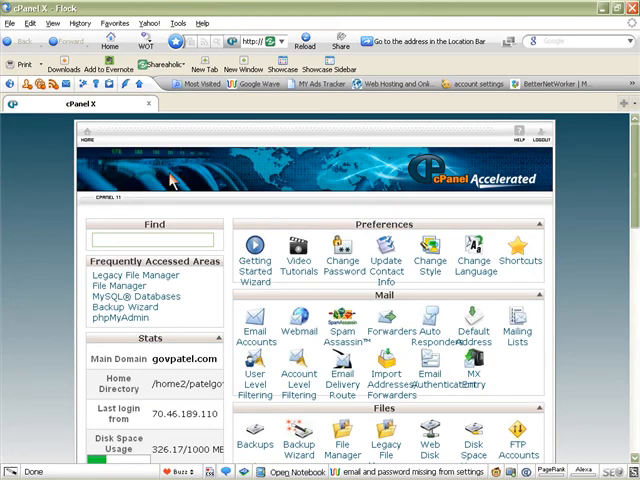
{"action": "scroll", "scroll_direction": "down", "scroll_amount": 3}
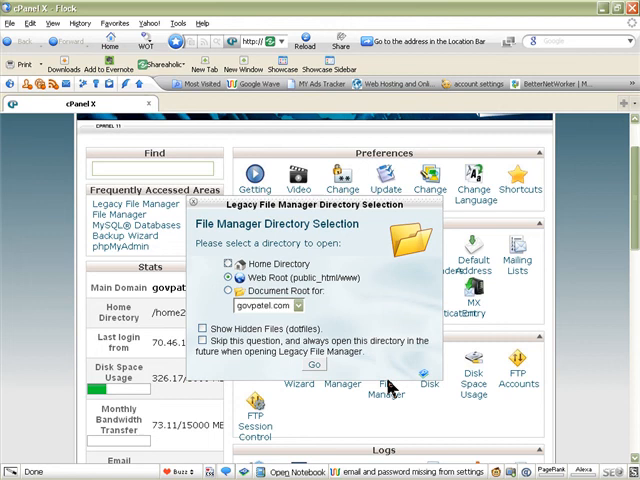
{"action": "mouse_move", "coordinate": [344, 290]}
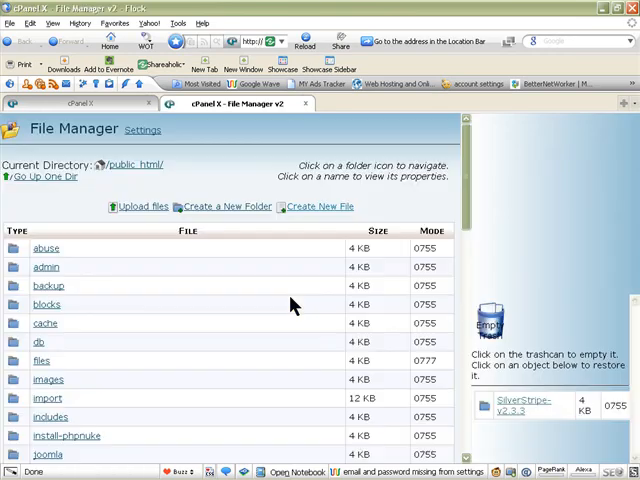
- Browse the Legacy File Manager listing of the public_html web root
{"action": "scroll", "scroll_direction": "down", "scroll_amount": 3}
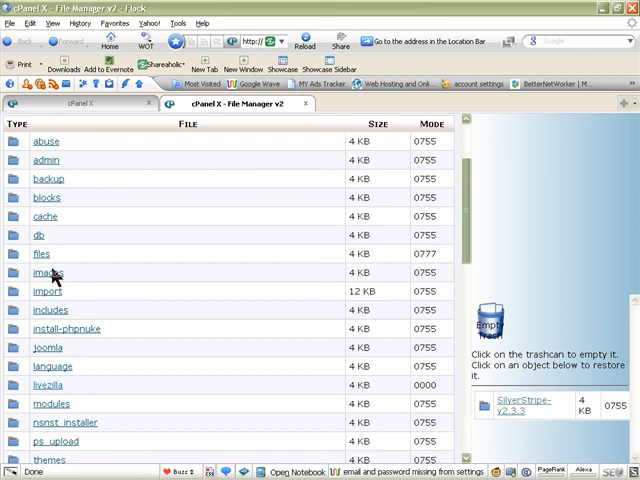
{"action": "scroll", "scroll_direction": "down", "scroll_amount": 3}
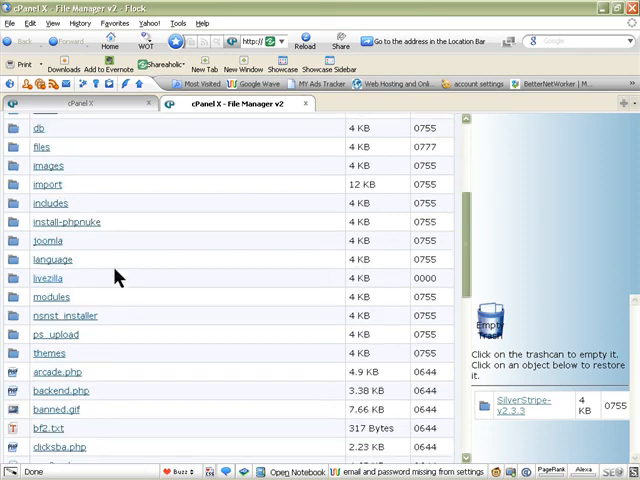
{"action": "mouse_move", "coordinate": [50, 260]}
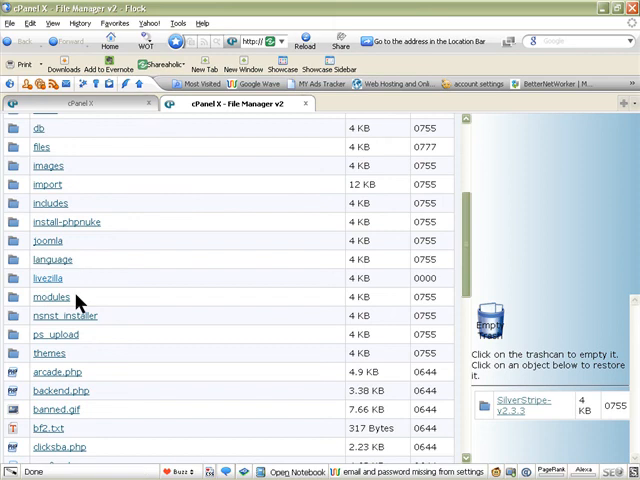
{"action": "mouse_move", "coordinate": [56, 164]}
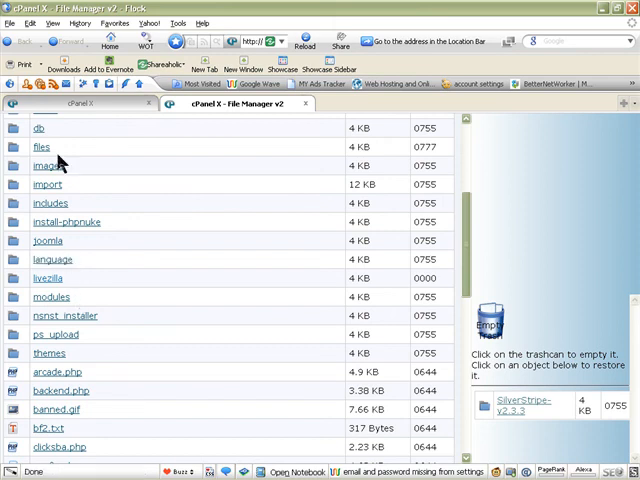
{"action": "mouse_move", "coordinate": [72, 168]}
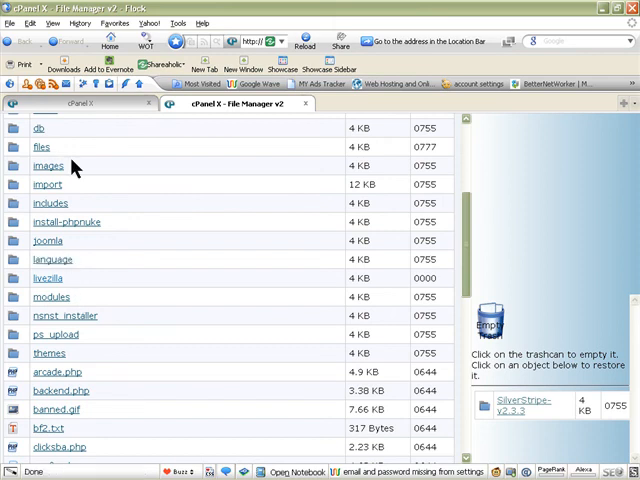
{"action": "mouse_move", "coordinate": [90, 172]}
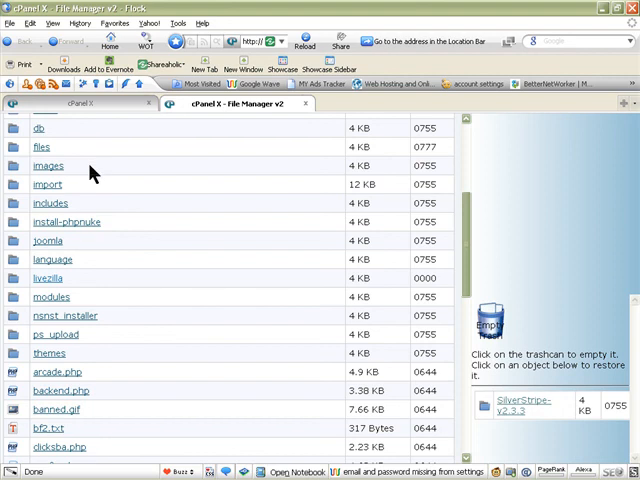
{"action": "mouse_move", "coordinate": [108, 240]}
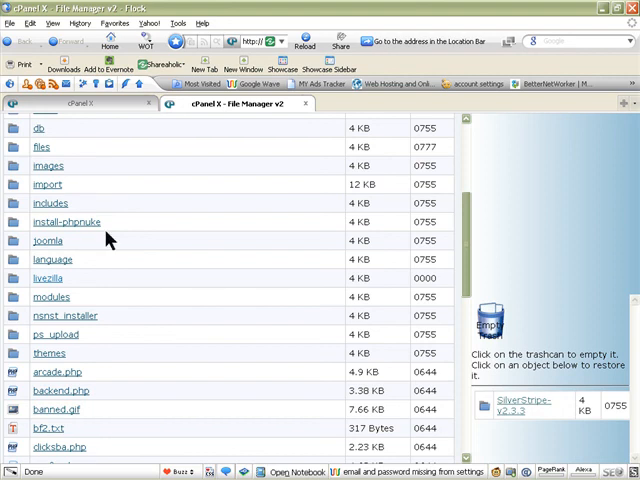
{"action": "mouse_move", "coordinate": [50, 148]}
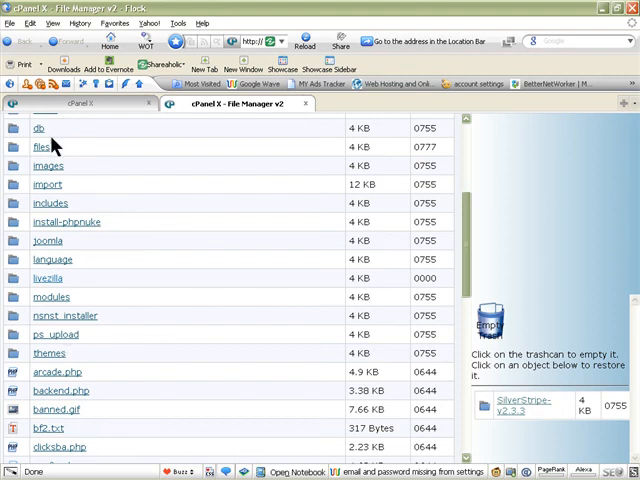
{"action": "scroll", "scroll_direction": "down", "scroll_amount": 3}
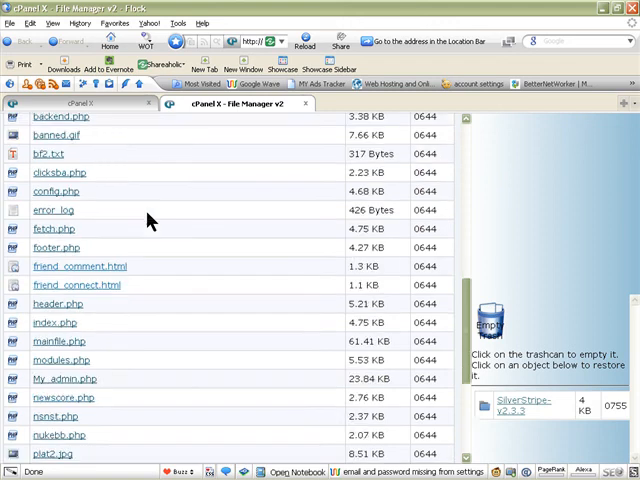
- Extract SilverStripe-v2.3.3.tar.gz into public_html and review the list of unpacked files
{"action": "scroll", "scroll_direction": "down", "scroll_amount": 3}
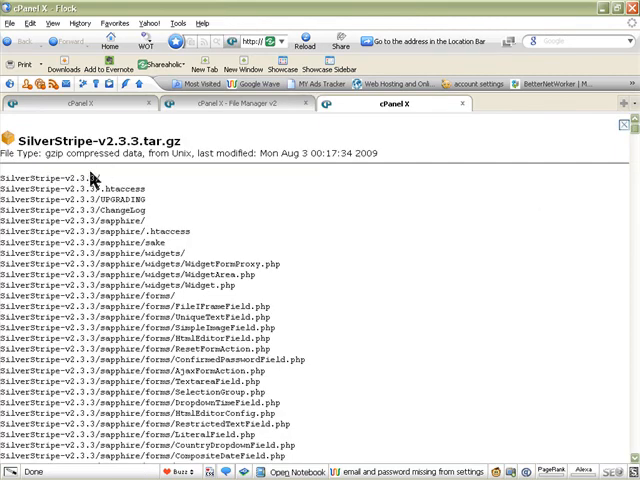
{"action": "mouse_move", "coordinate": [176, 276]}
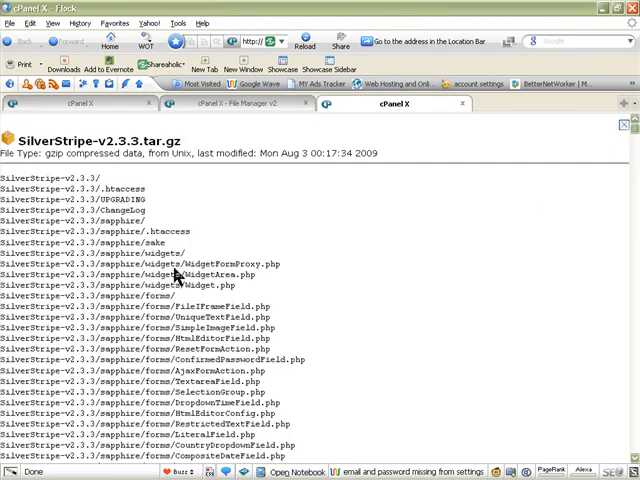
{"action": "scroll", "scroll_direction": "down", "scroll_amount": 3}
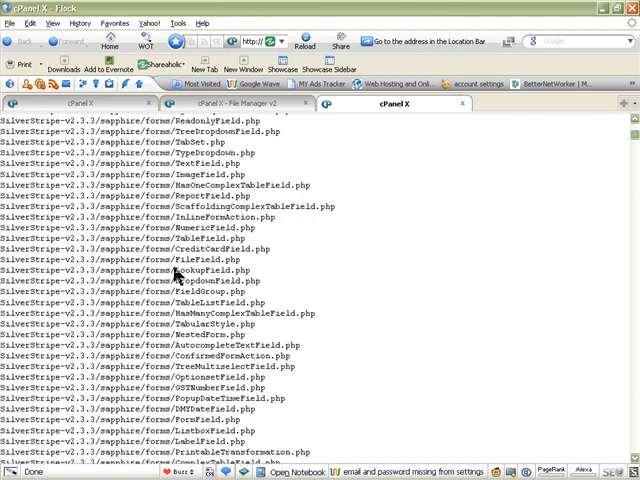
{"action": "scroll", "scroll_direction": "down", "scroll_amount": 3}
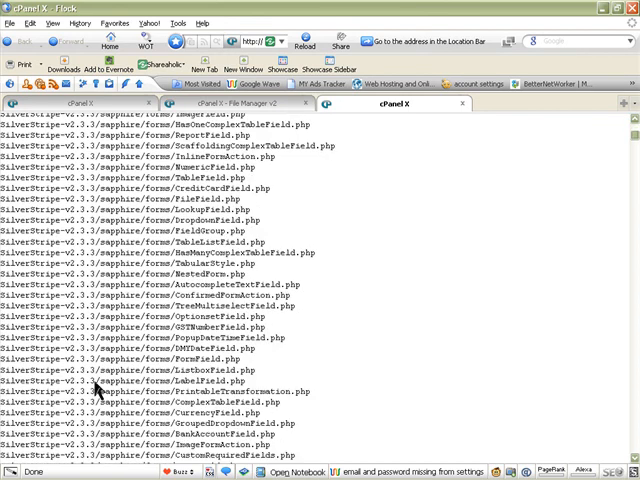
{"action": "scroll", "scroll_direction": "down", "scroll_amount": 3}
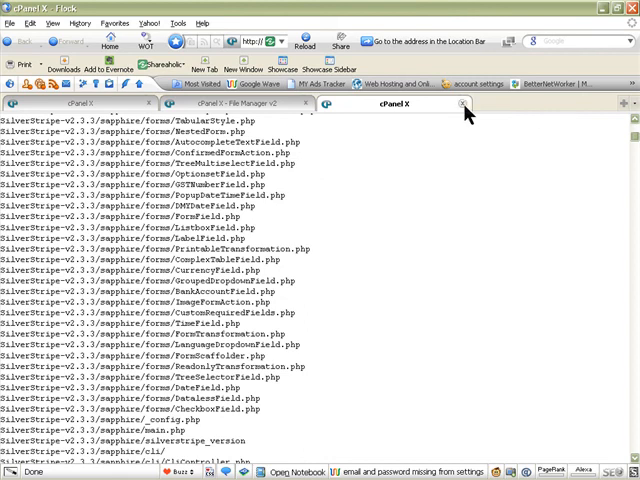
{"action": "mouse_move", "coordinate": [462, 104]}
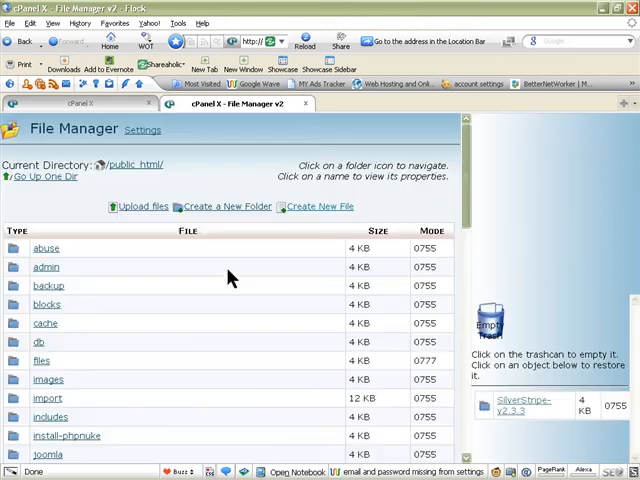
- Rename the extracted SilverStripe-v2.3.3 folder to 'silverstripe' and confirm it in the listing
{"action": "scroll", "scroll_direction": "down", "scroll_amount": 3}
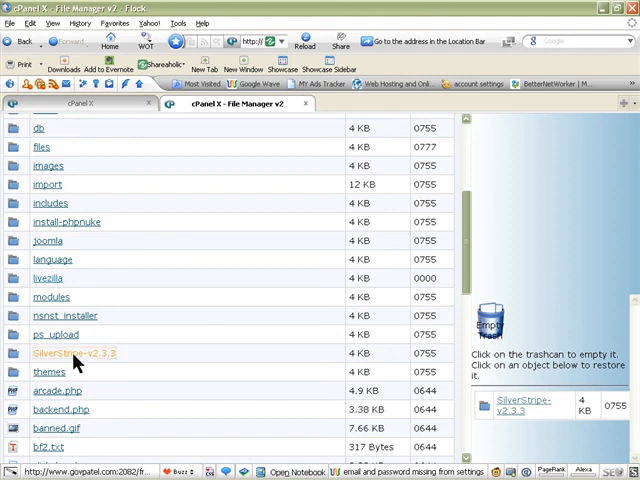
{"action": "left_click", "coordinate": [74, 352]}
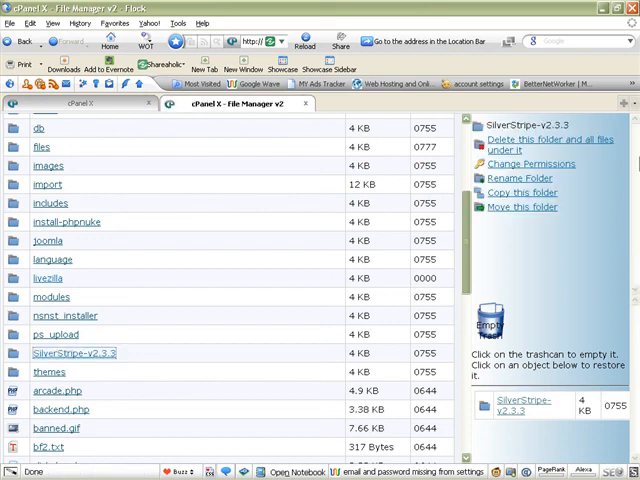
{"action": "left_click", "coordinate": [520, 178]}
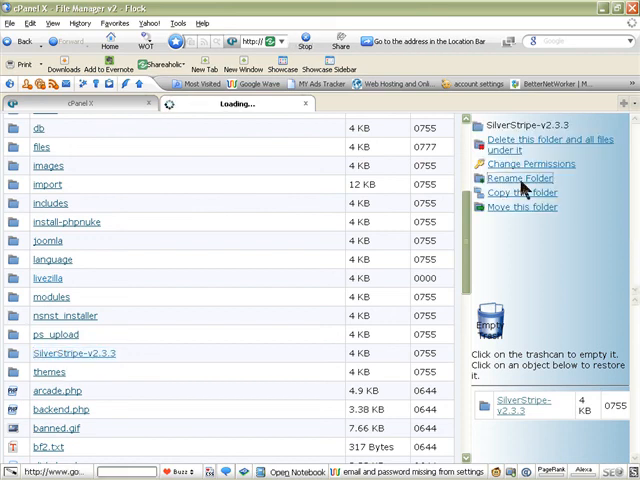
{"action": "left_click", "coordinate": [514, 178]}
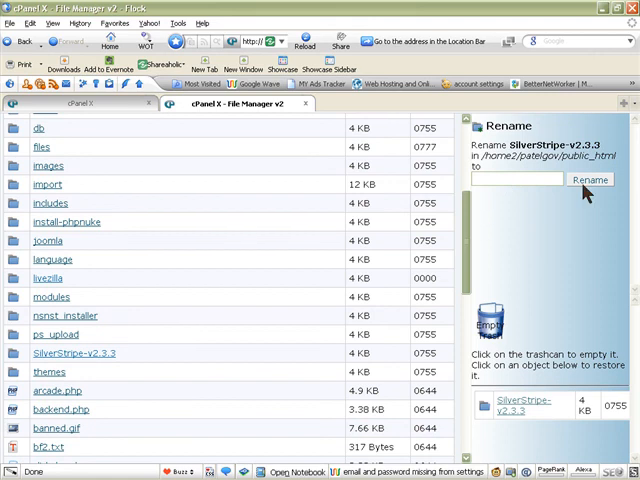
{"action": "mouse_move", "coordinate": [508, 182]}
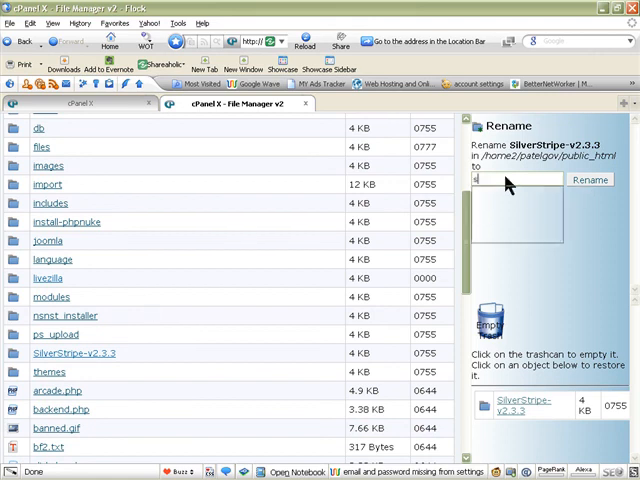
{"action": "type", "text": "silvers"}
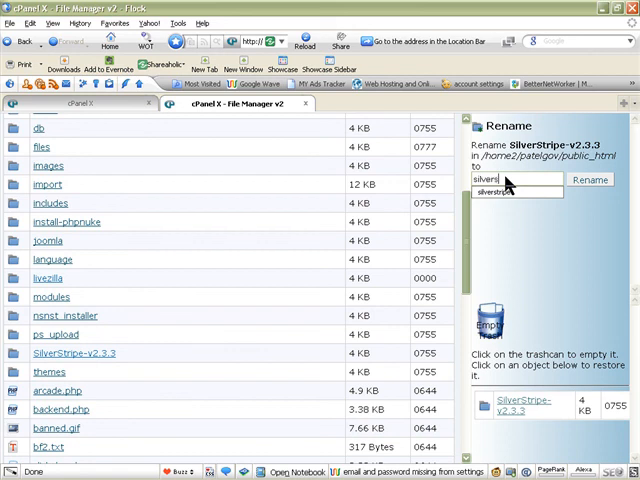
{"action": "type", "text": "t"}
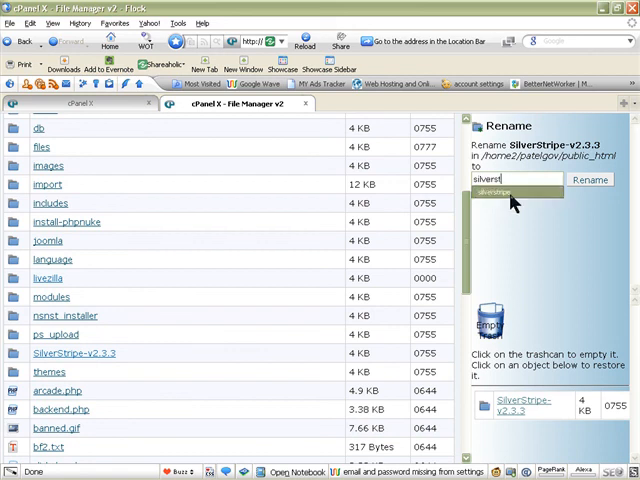
{"action": "left_click", "coordinate": [590, 180]}
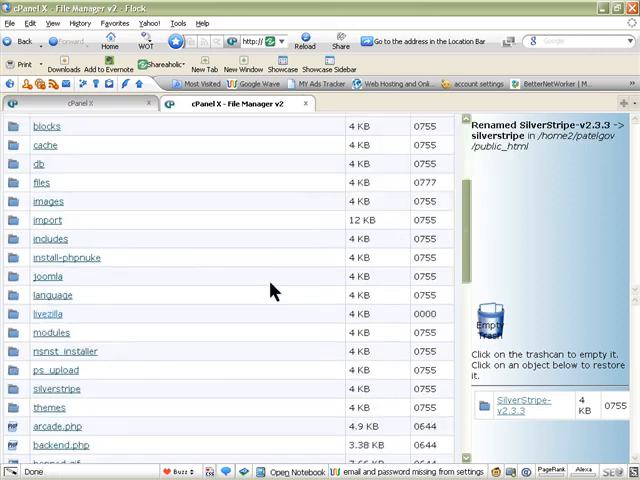
{"action": "scroll", "scroll_direction": "down", "scroll_amount": 3}
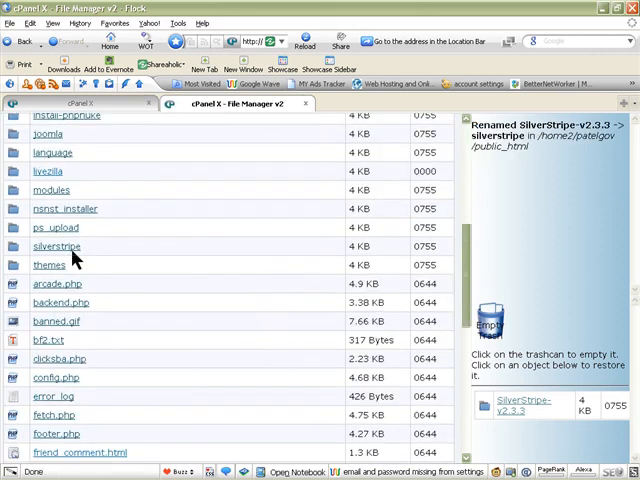